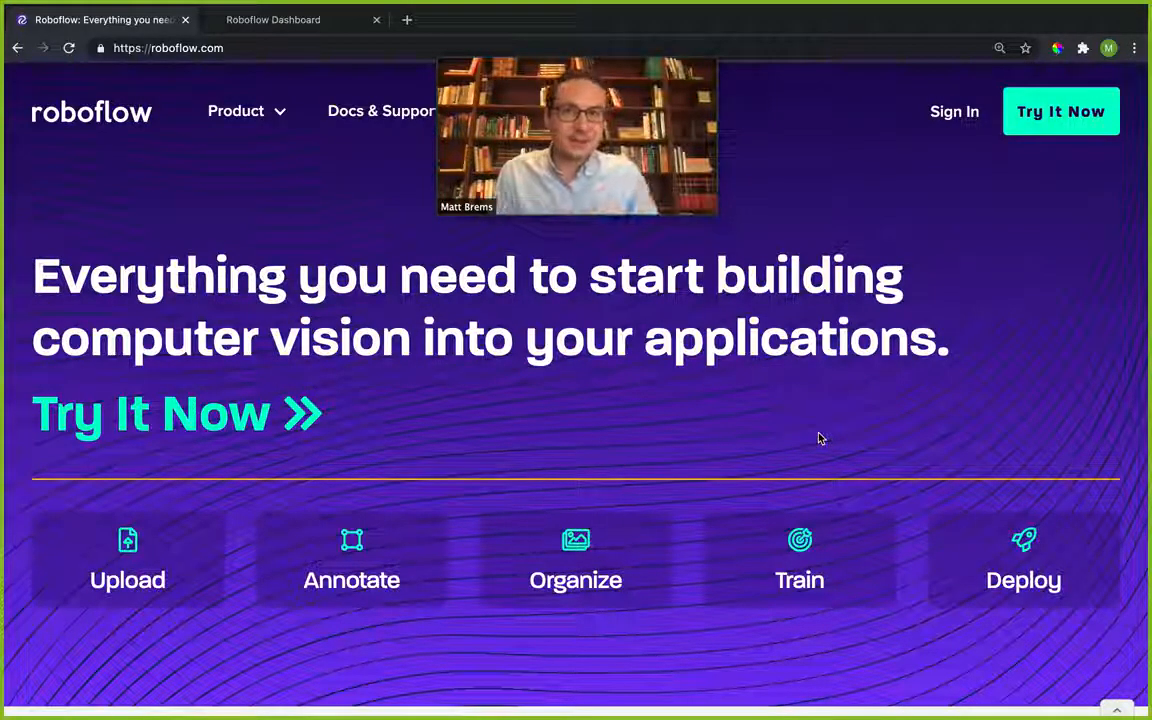
mouse_move(155, 584)
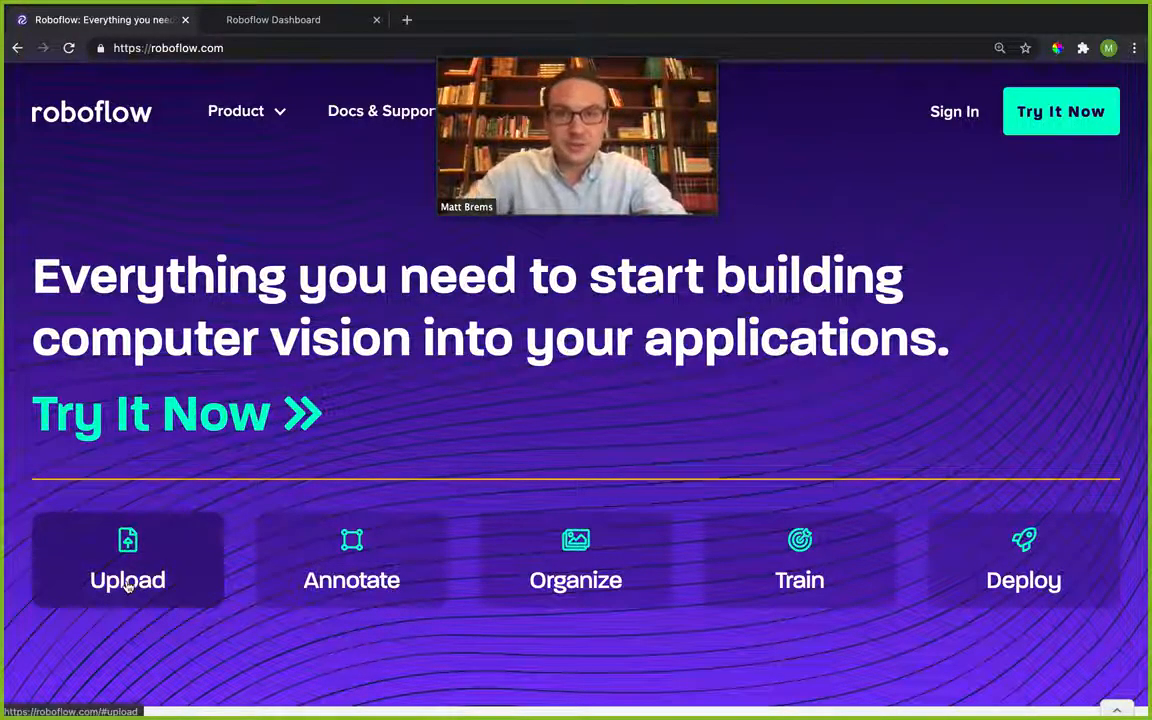
mouse_move(896, 206)
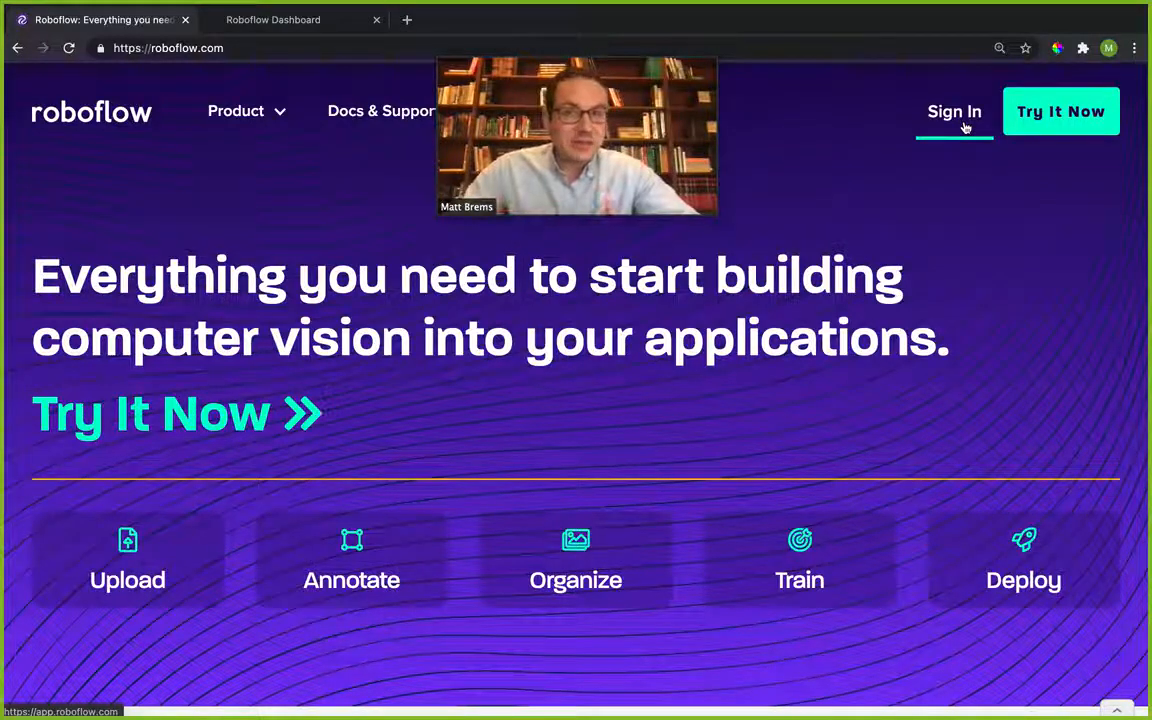
mouse_move(1076, 131)
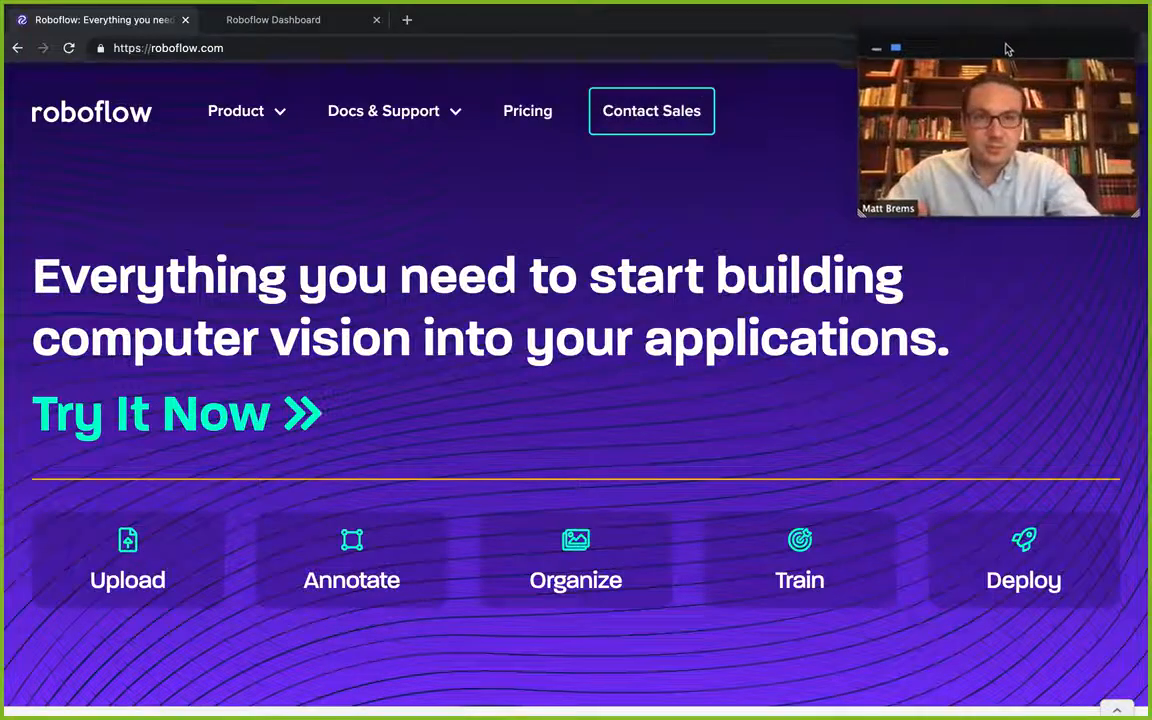
From the Roboflow dashboard, start a new project using your own data.
click(290, 20)
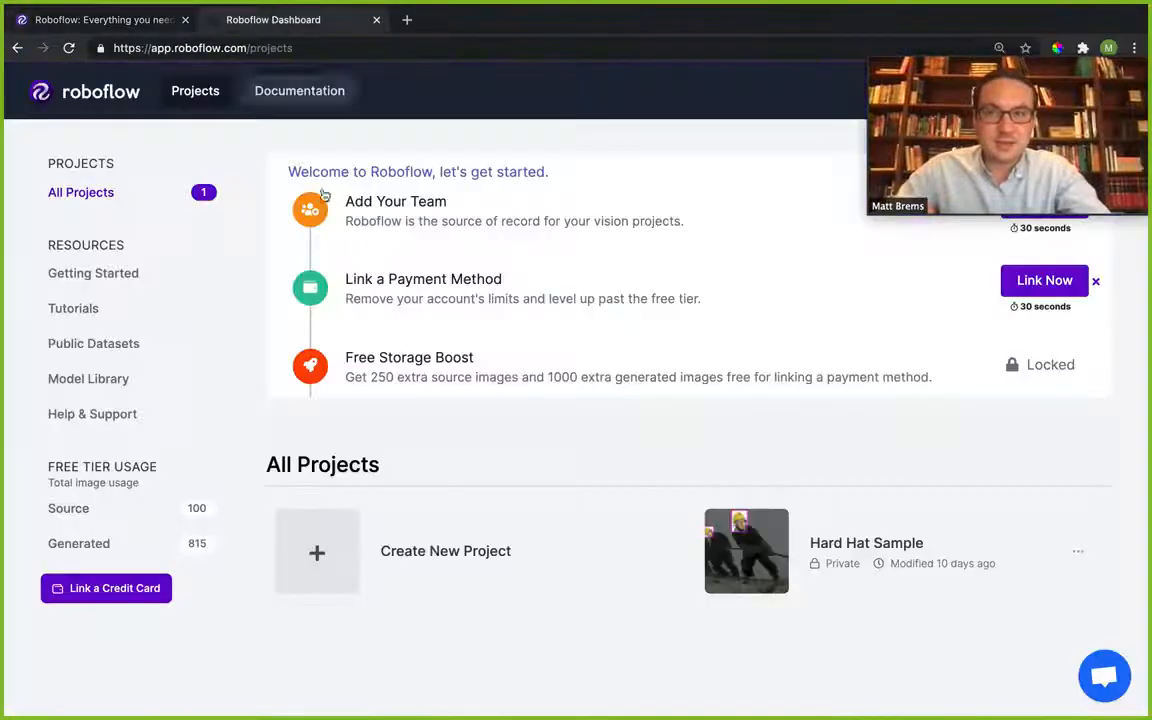
mouse_move(376, 333)
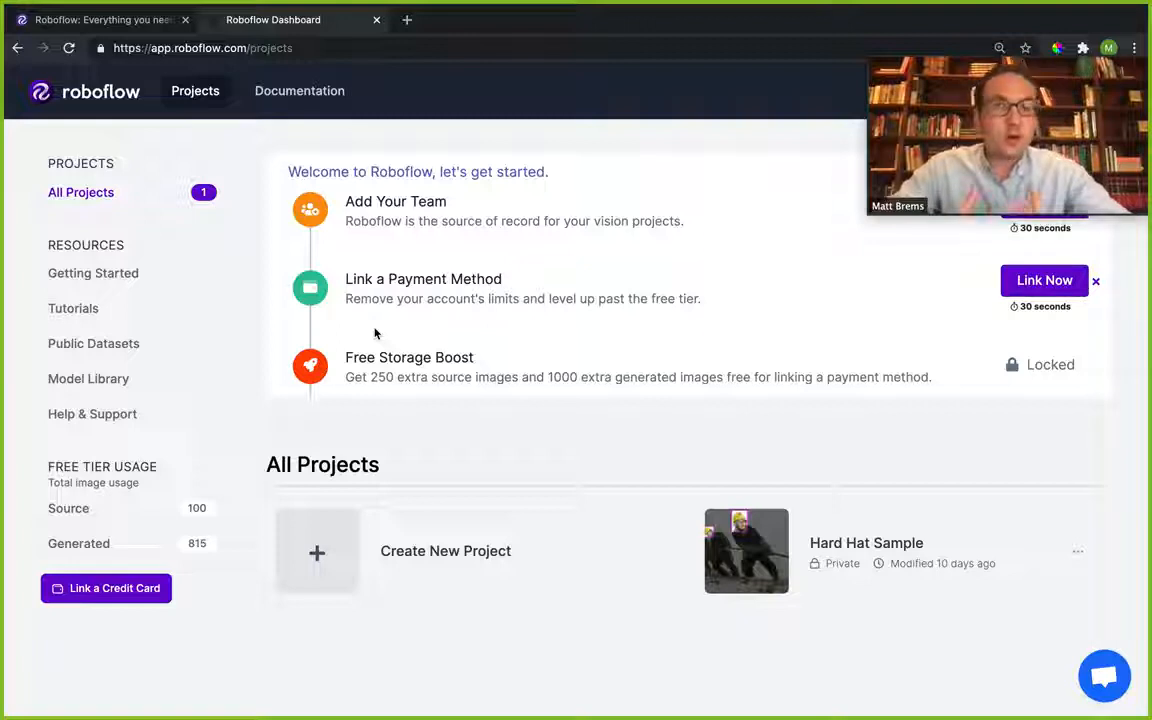
mouse_move(386, 570)
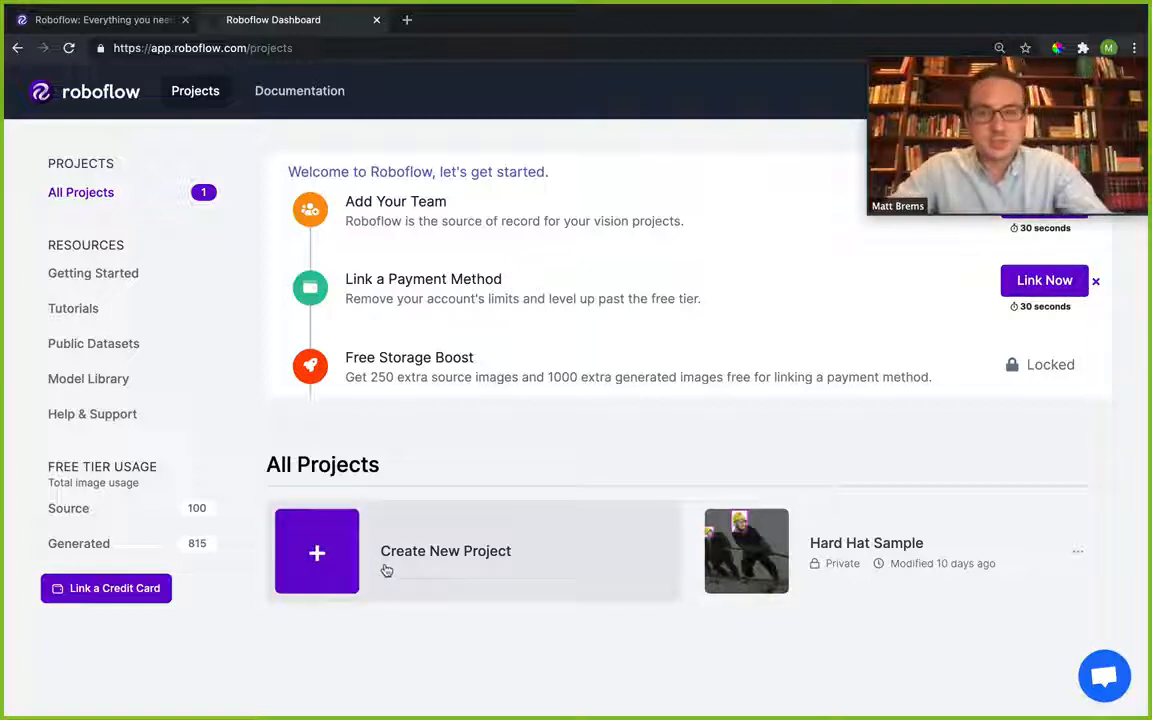
mouse_move(330, 556)
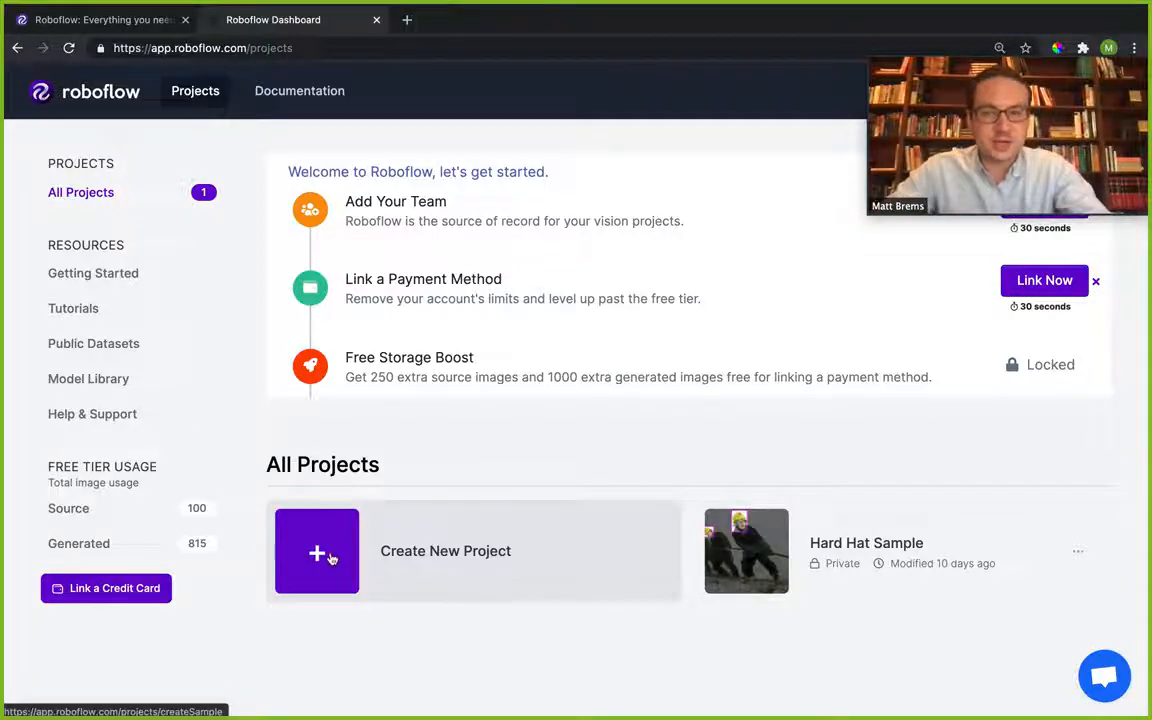
click(317, 552)
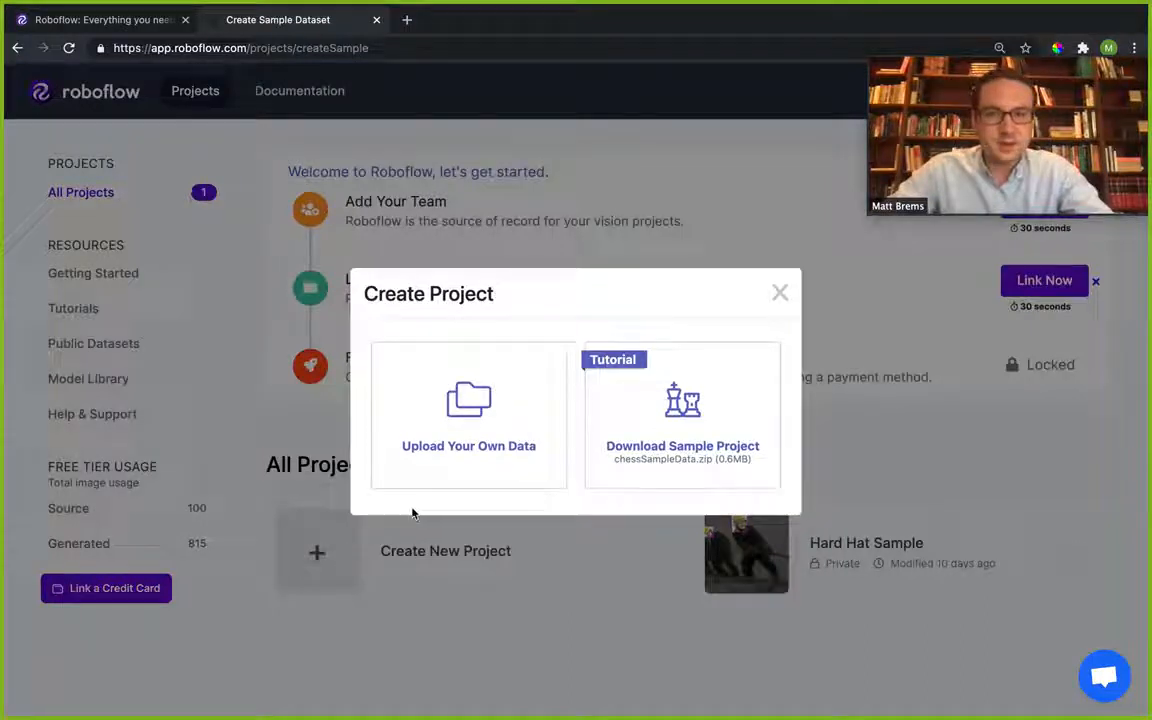
mouse_move(662, 450)
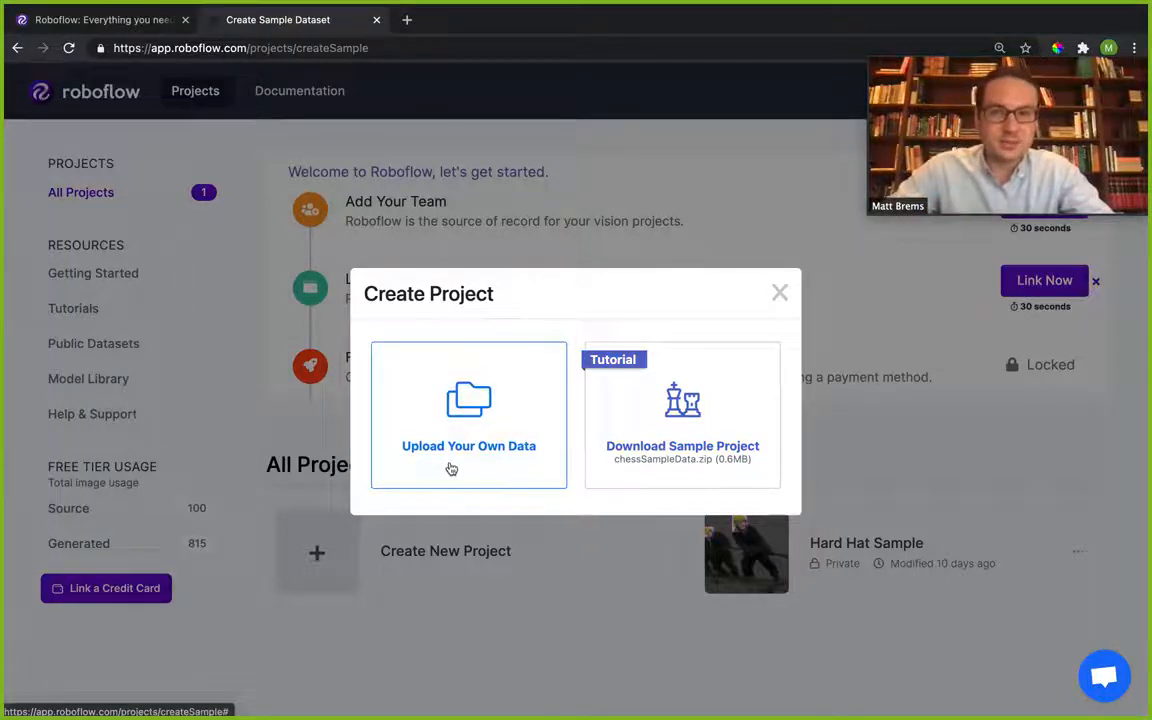
click(468, 415)
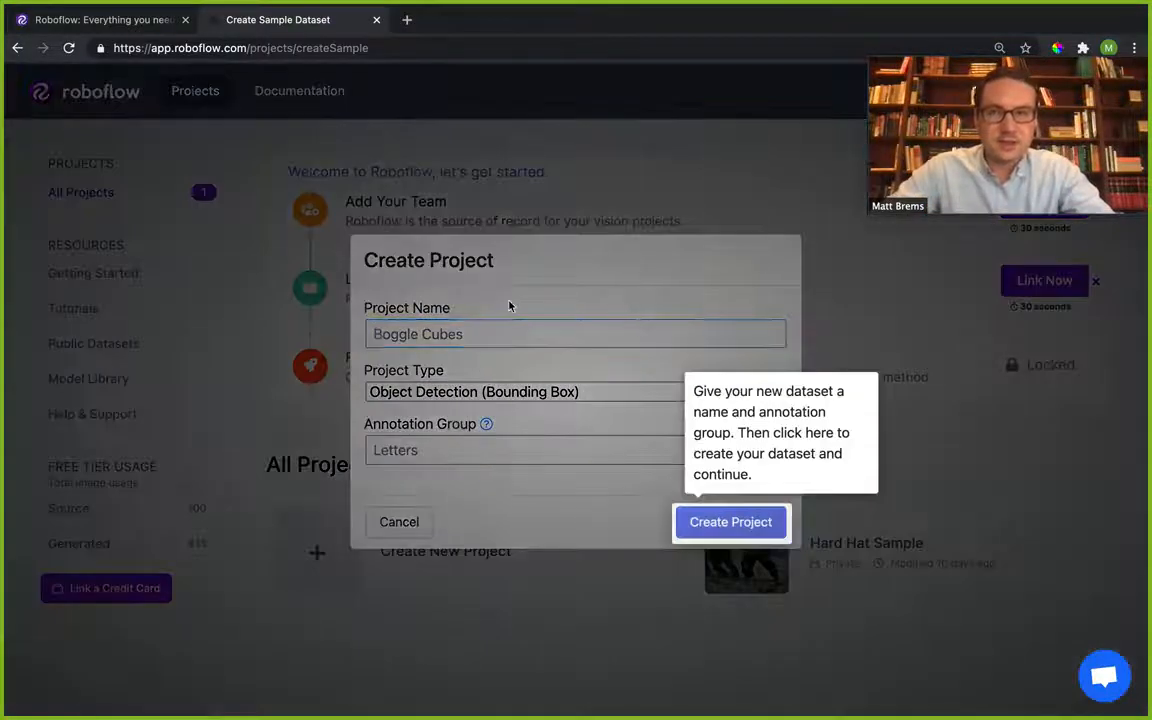
Create project 'asl_letters' as Object Detection (Bounding Box) with annotation group 'letters'.
click(731, 522)
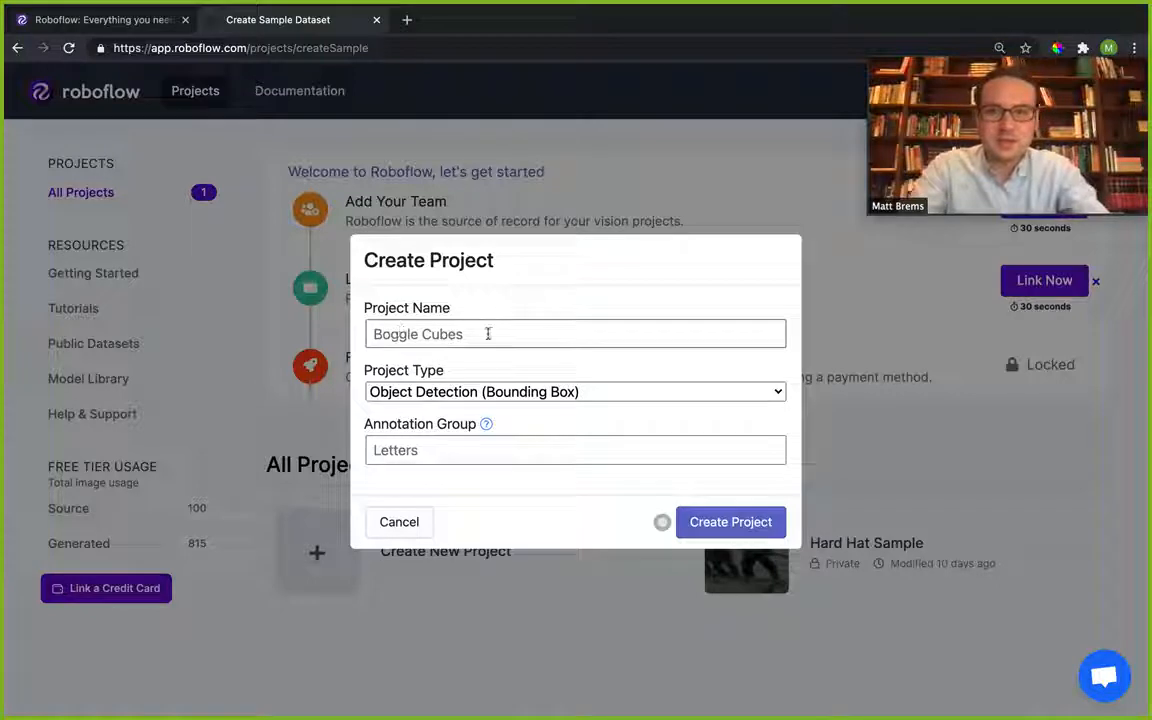
text(asl_letters)
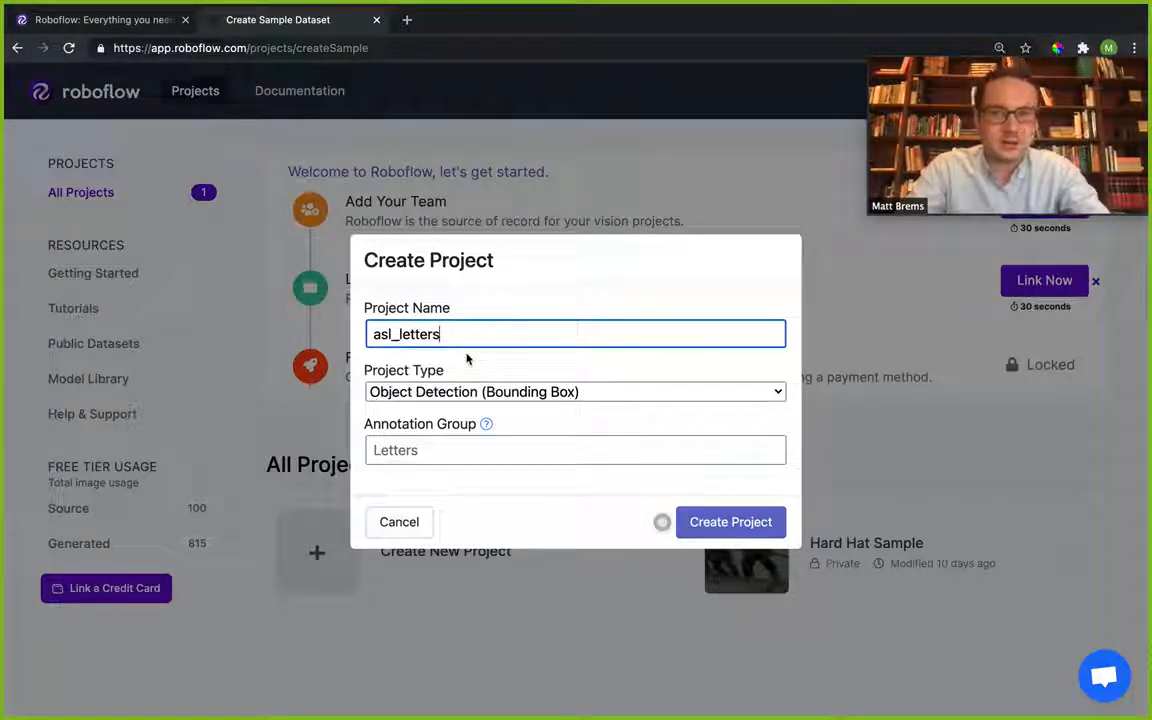
click(575, 392)
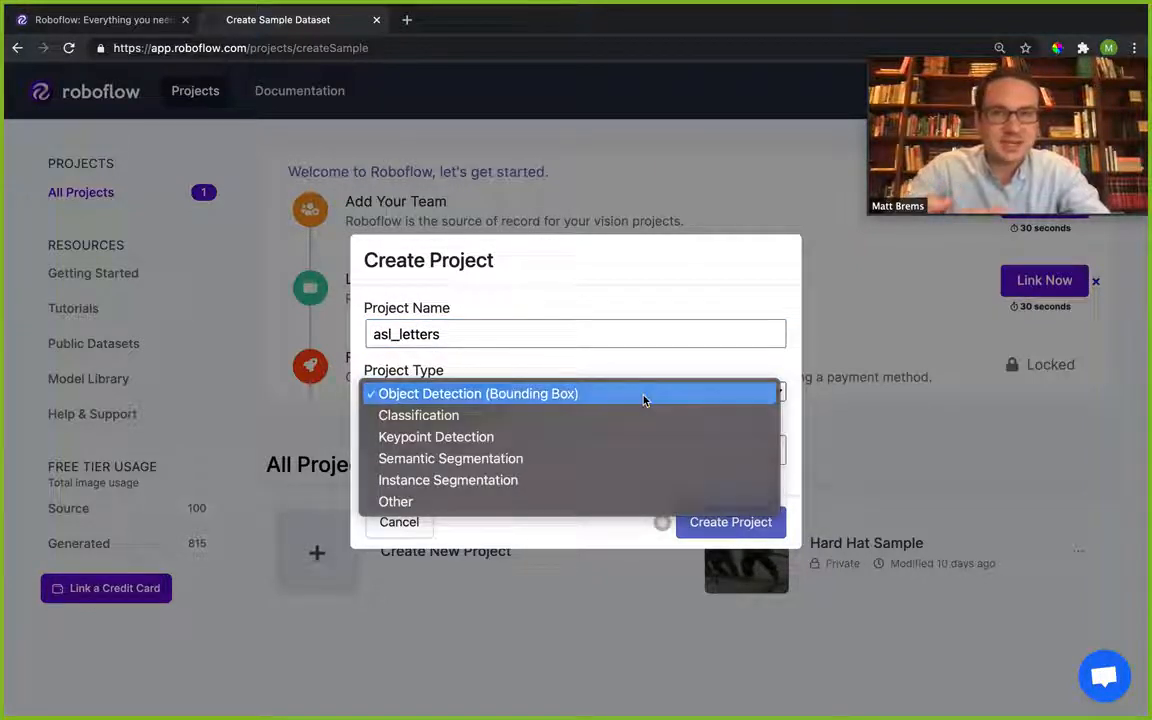
click(479, 393)
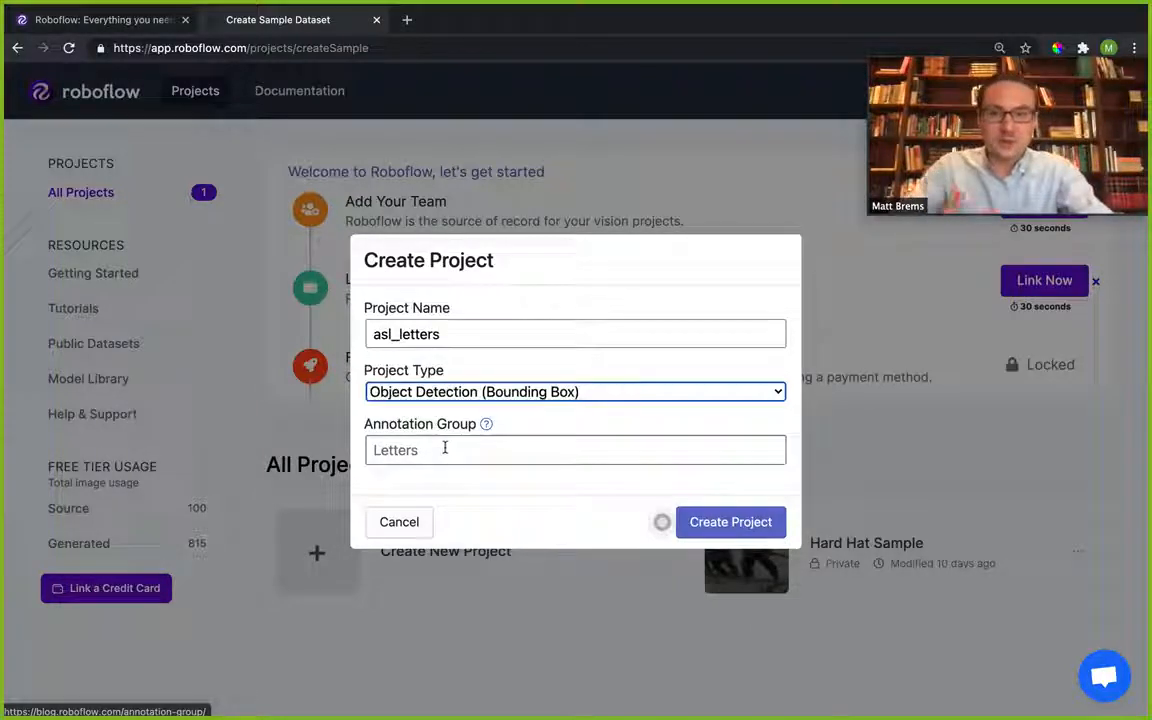
text(letters)
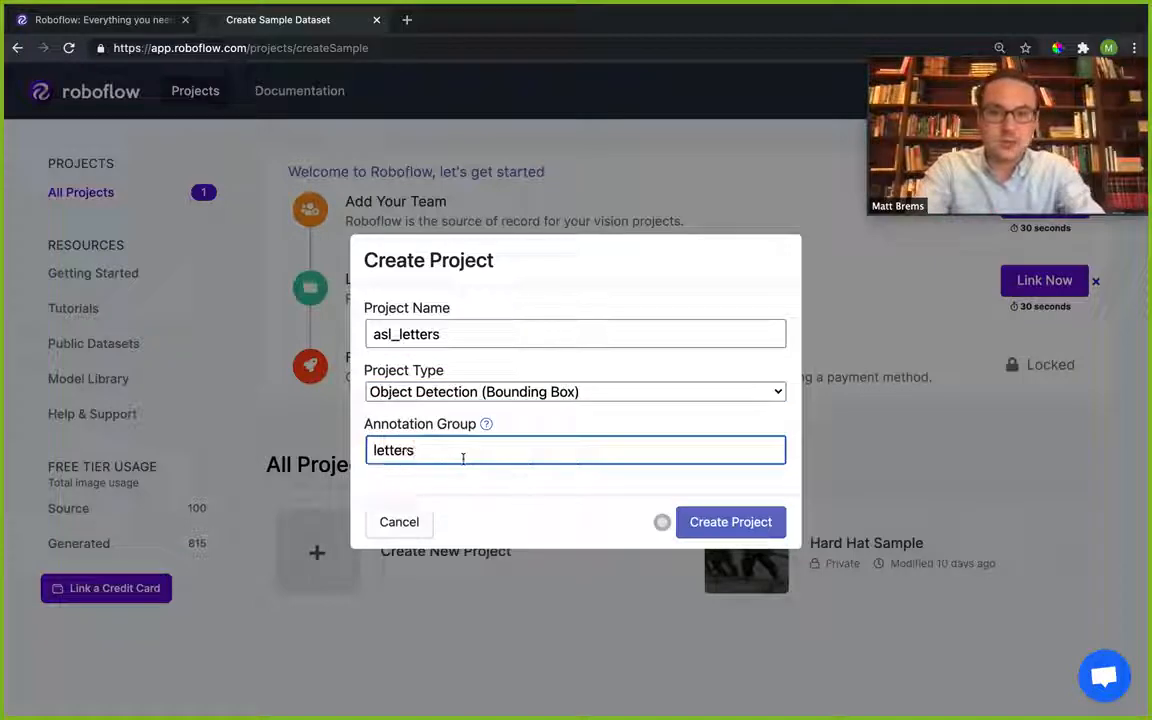
click(731, 522)
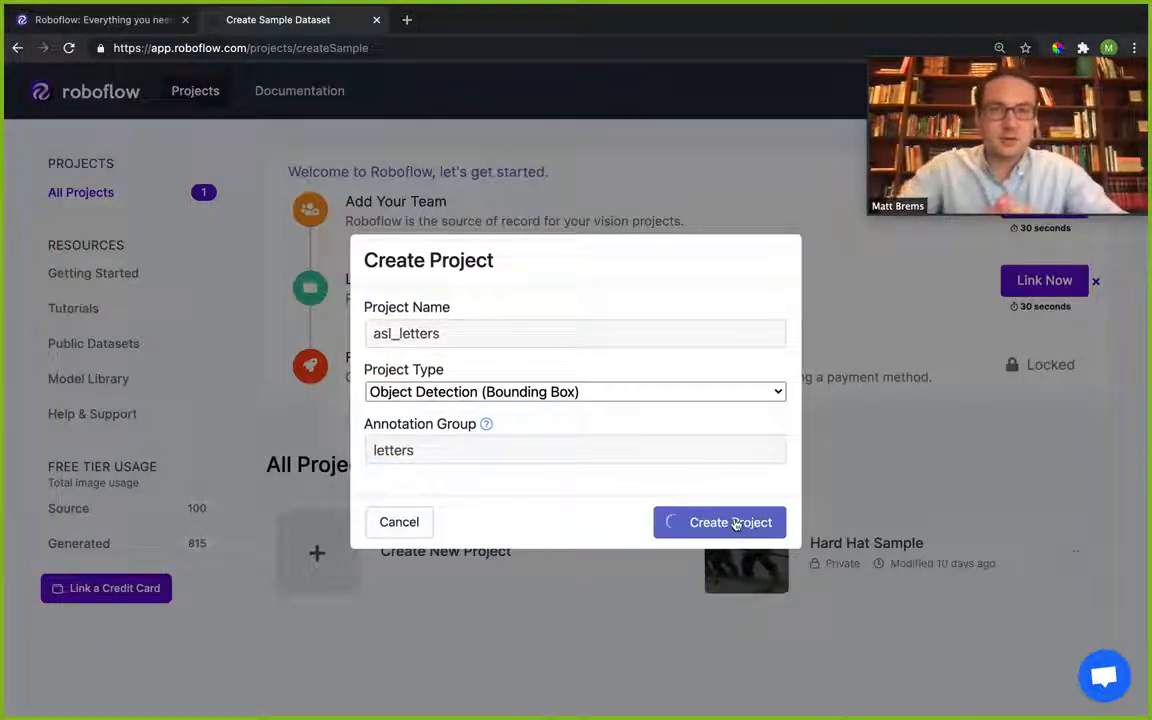
Open the Upload page of the new asl_letters project.
click(719, 522)
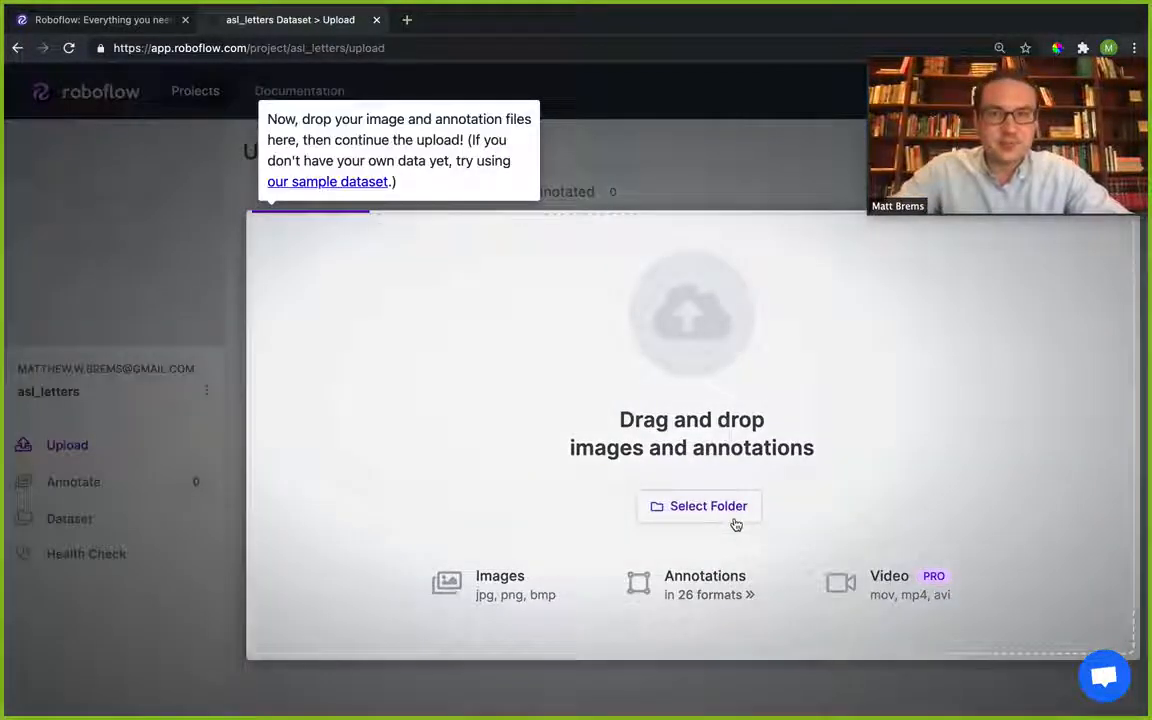
mouse_move(537, 504)
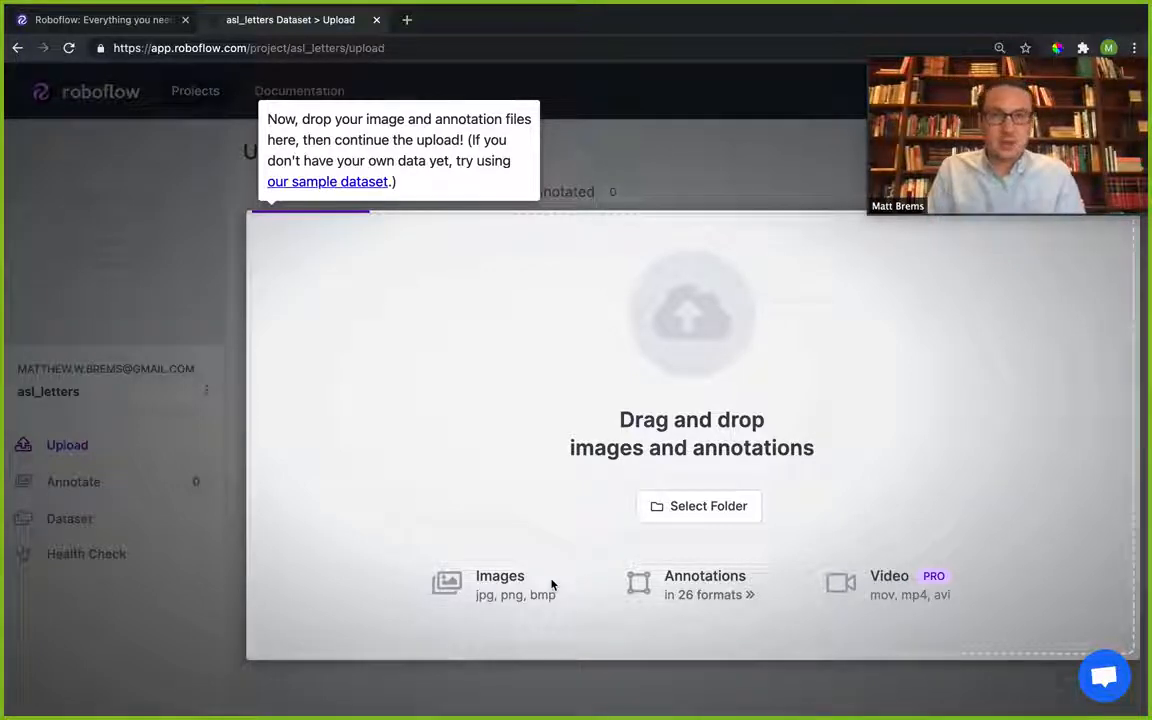
mouse_move(916, 538)
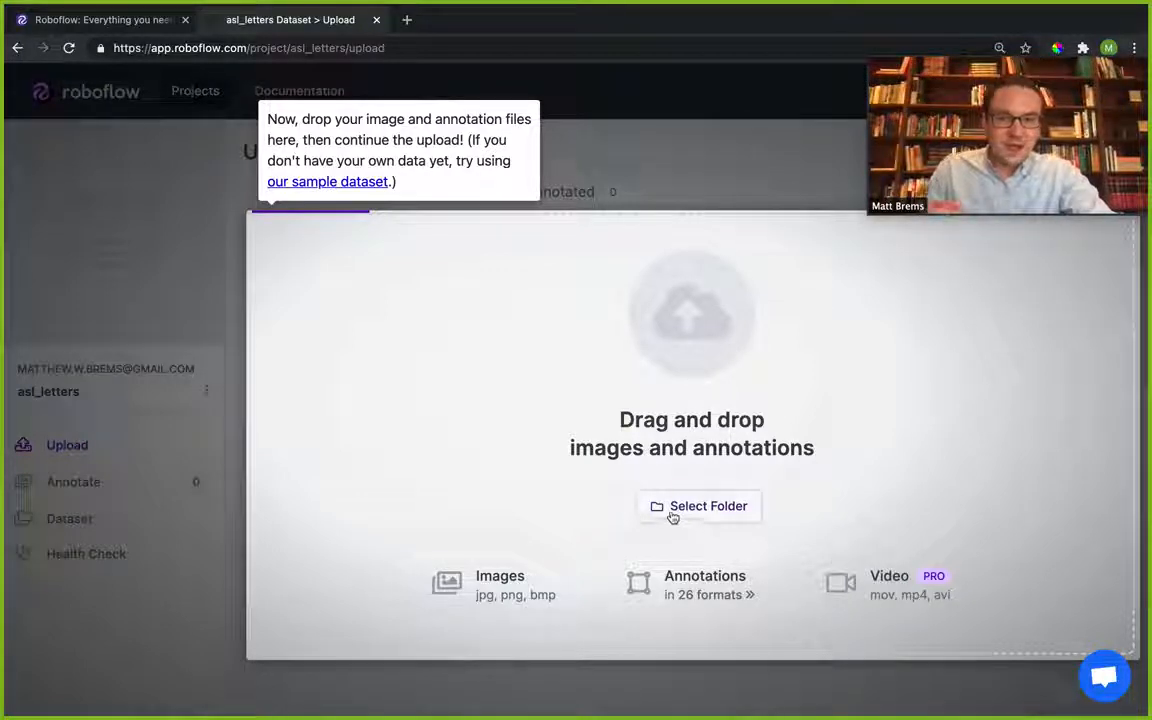
Select the train folder inside the ASL letters dataset folder for upload.
click(698, 506)
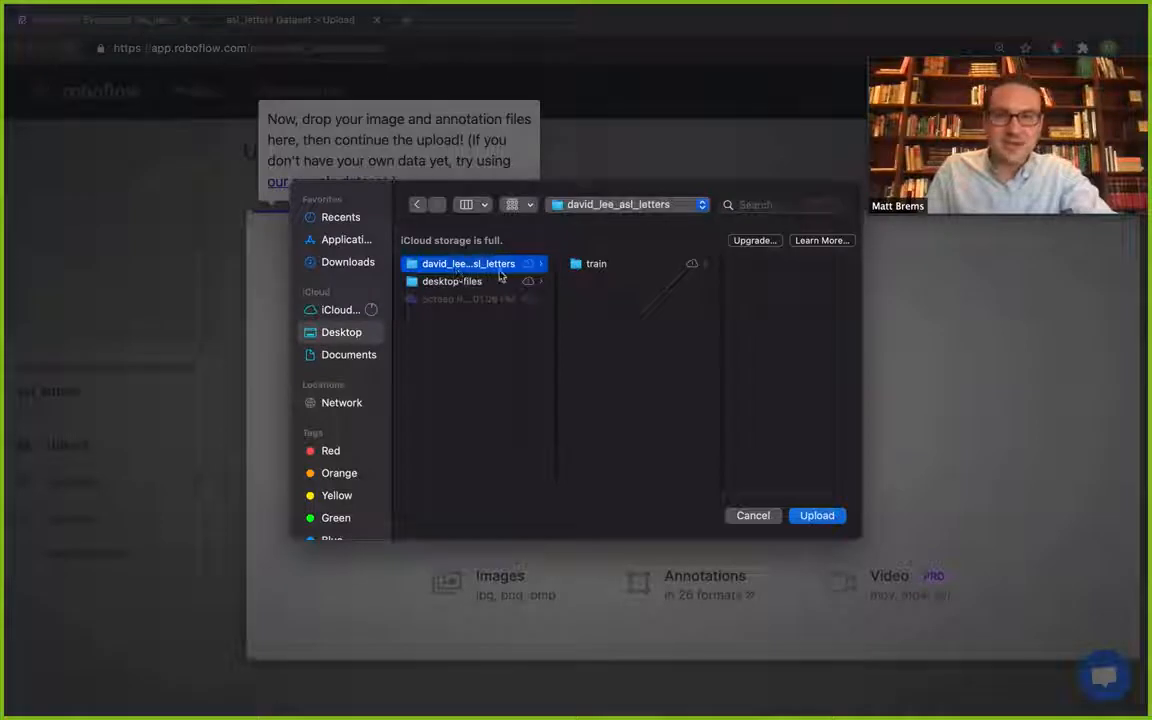
mouse_move(513, 277)
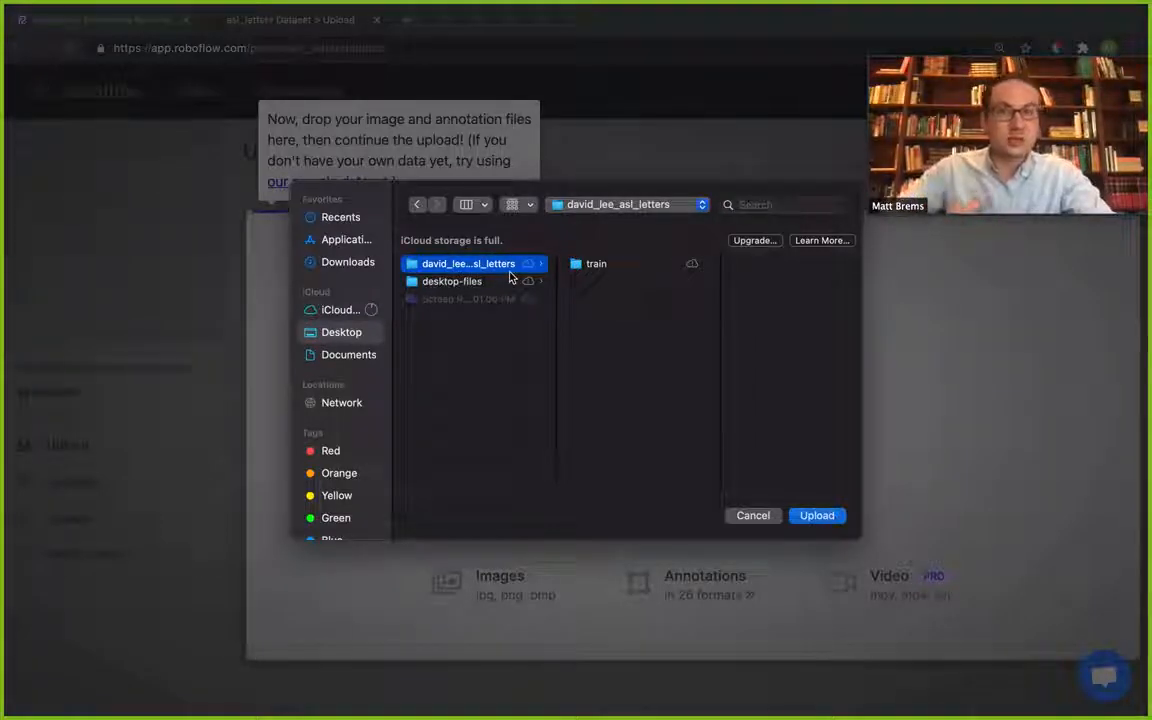
click(586, 263)
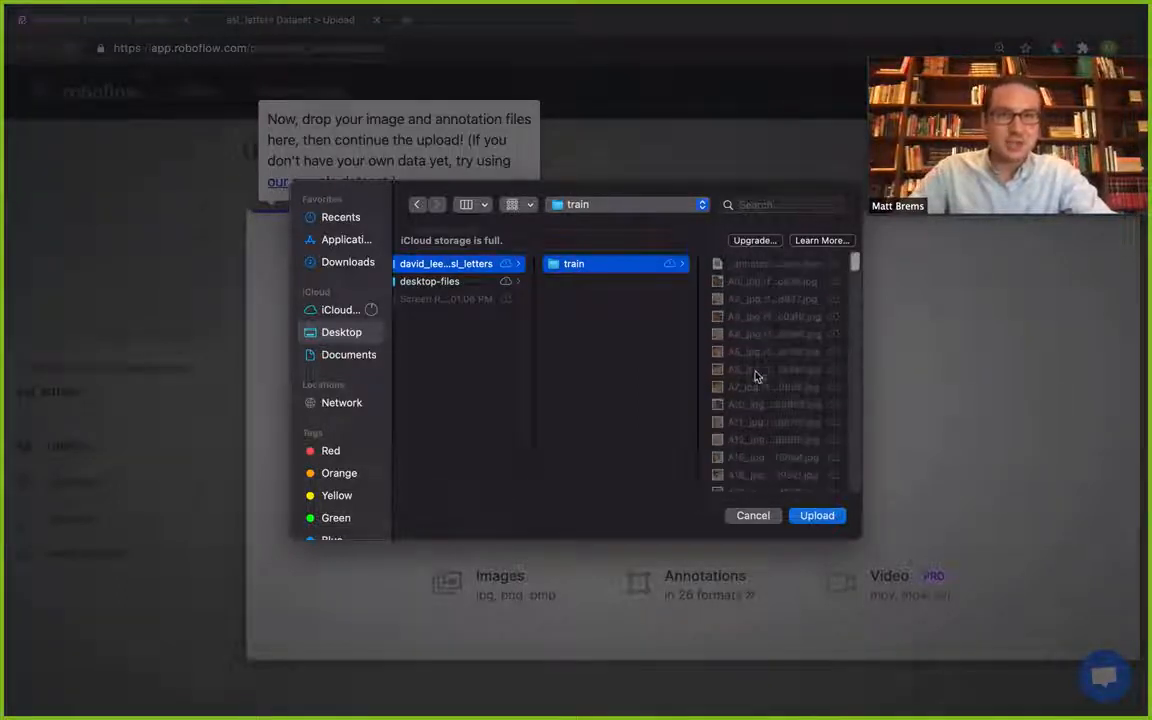
scroll(down, 3)
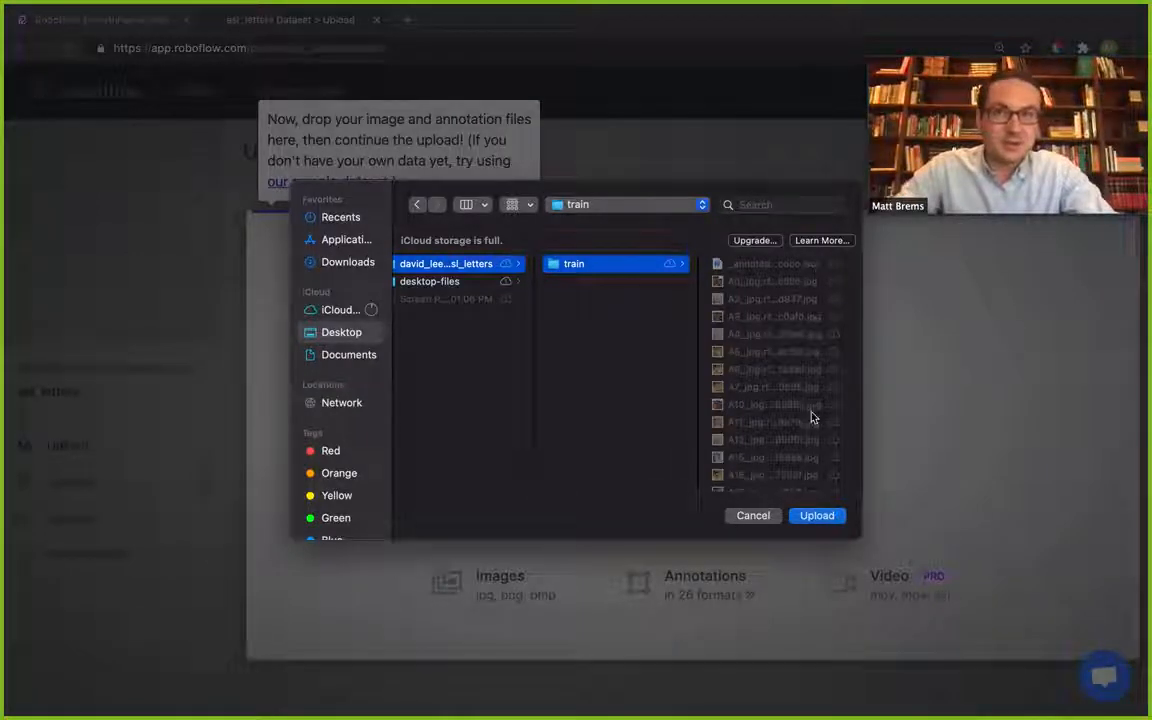
click(817, 516)
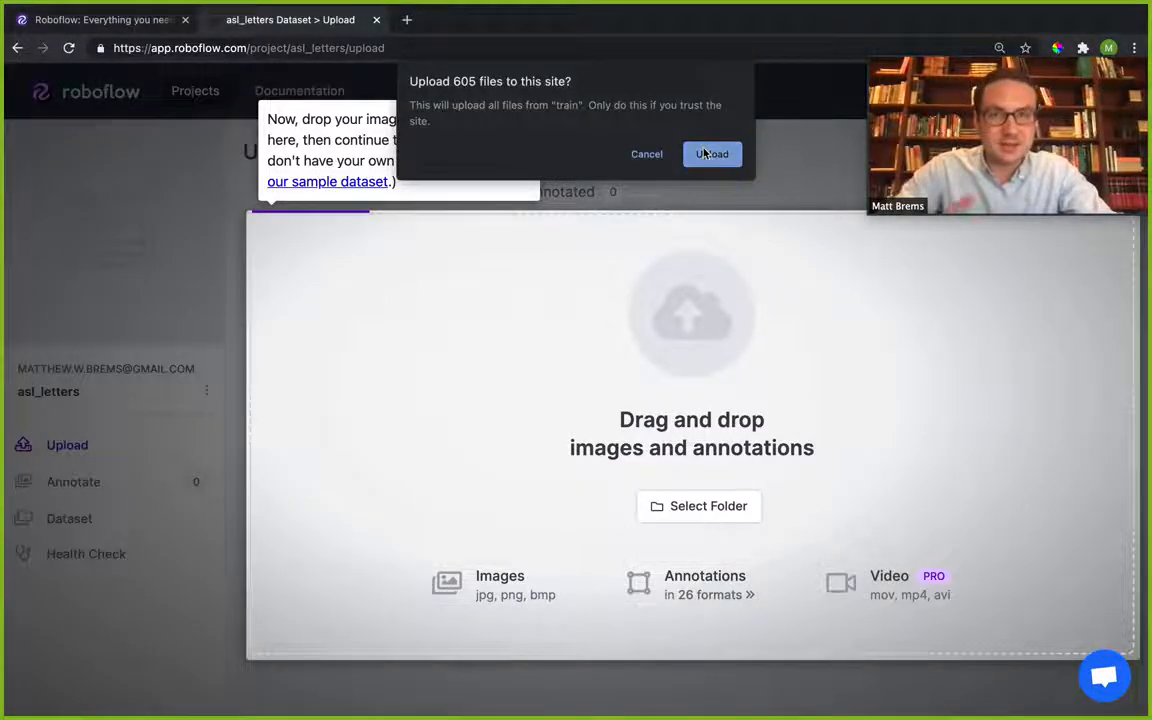
Confirm uploading the 605 files and let 1179 images load.
click(711, 154)
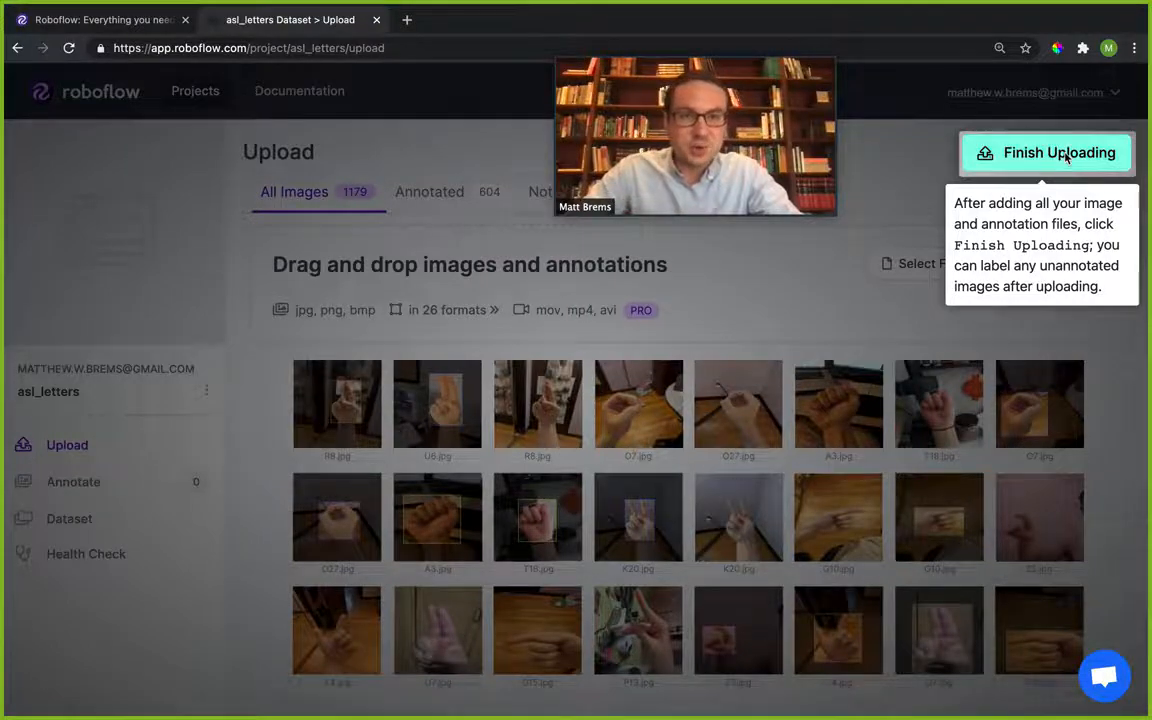
Finish adding files and choose the Train/Valid/Test split option.
click(1060, 152)
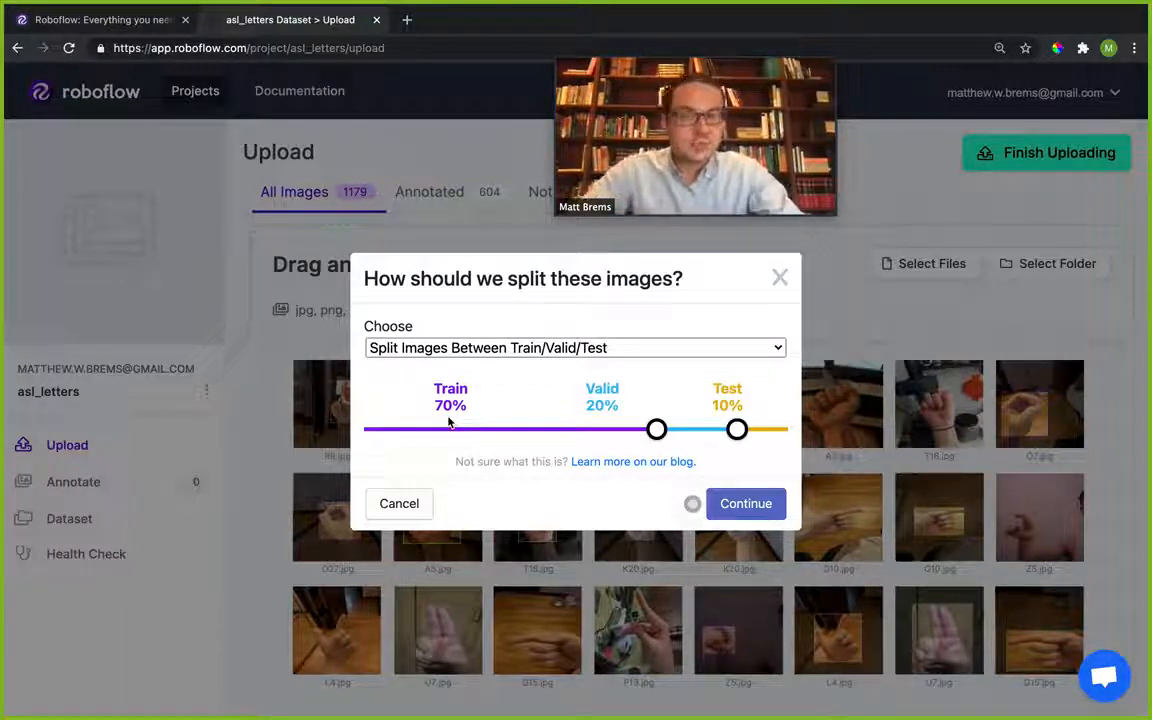
click(573, 347)
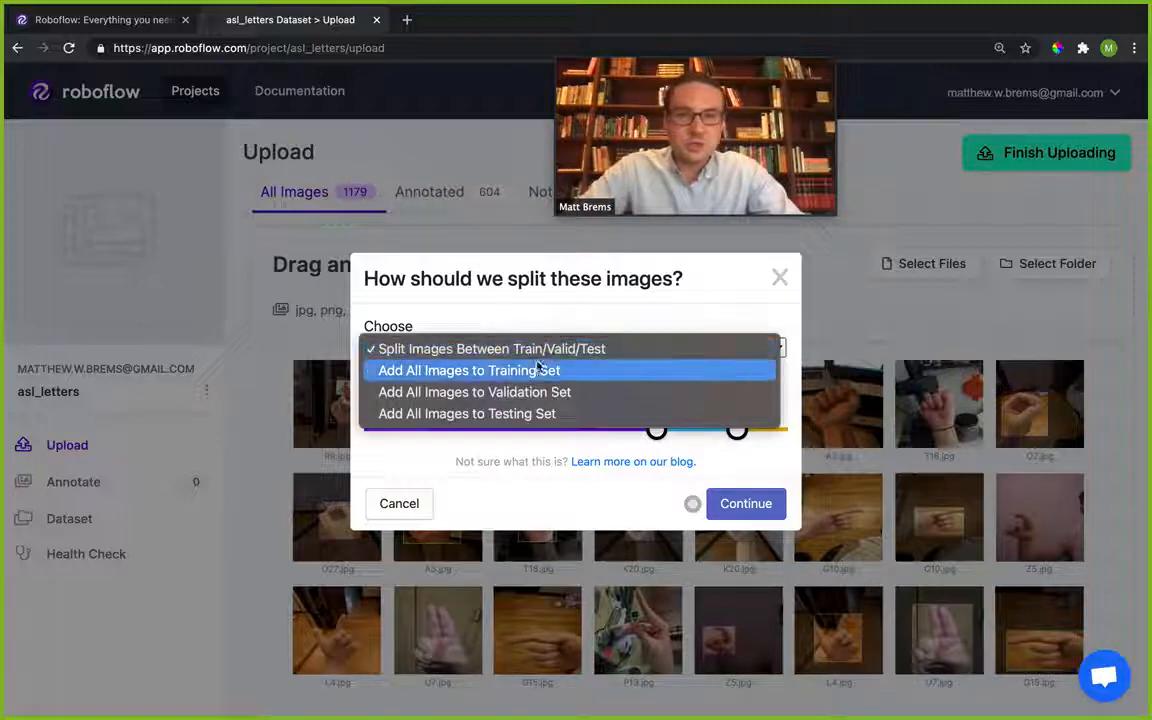
click(490, 348)
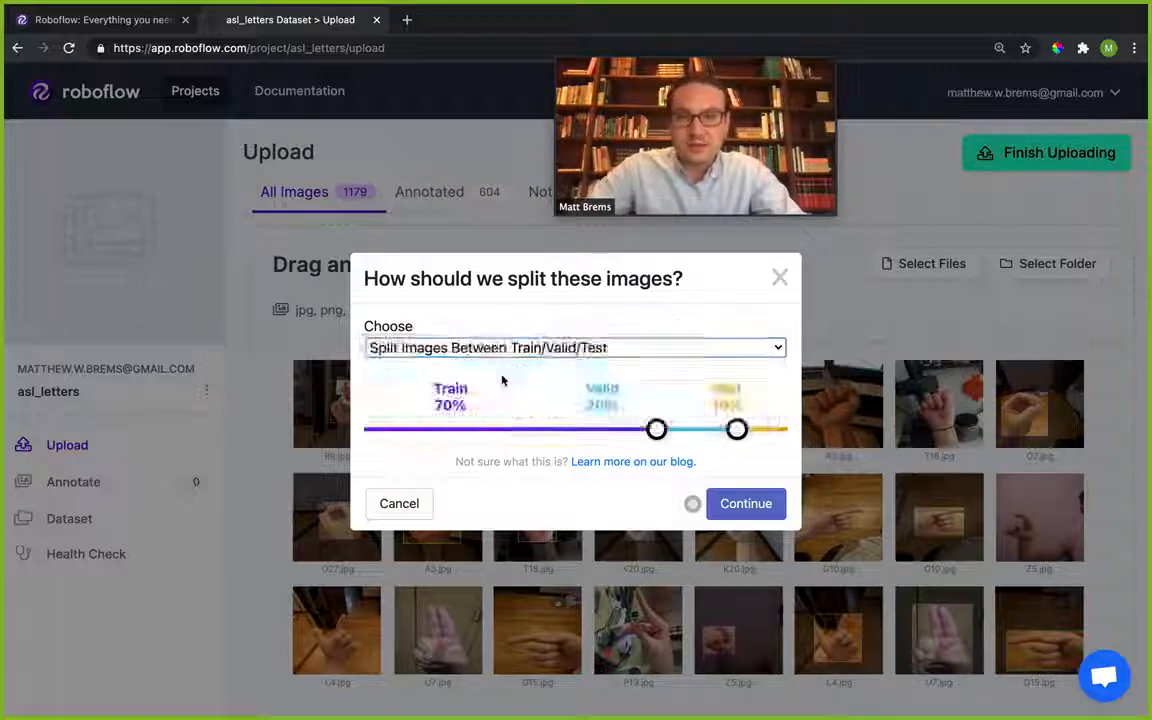
click(574, 347)
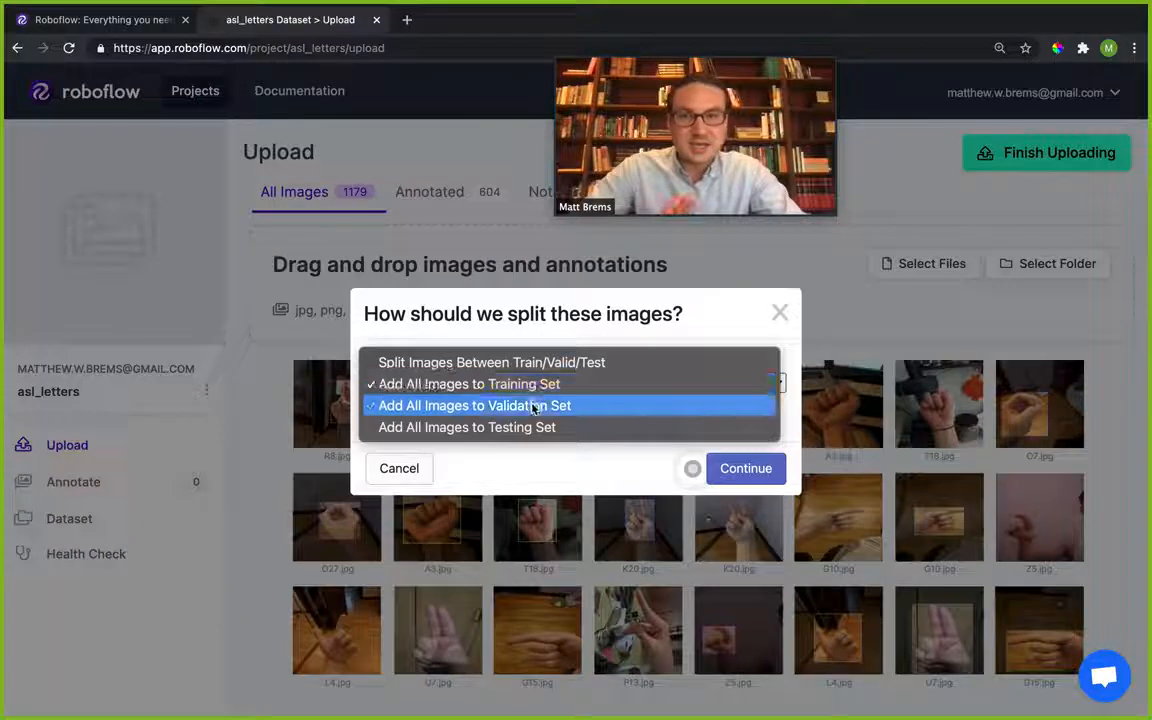
click(467, 427)
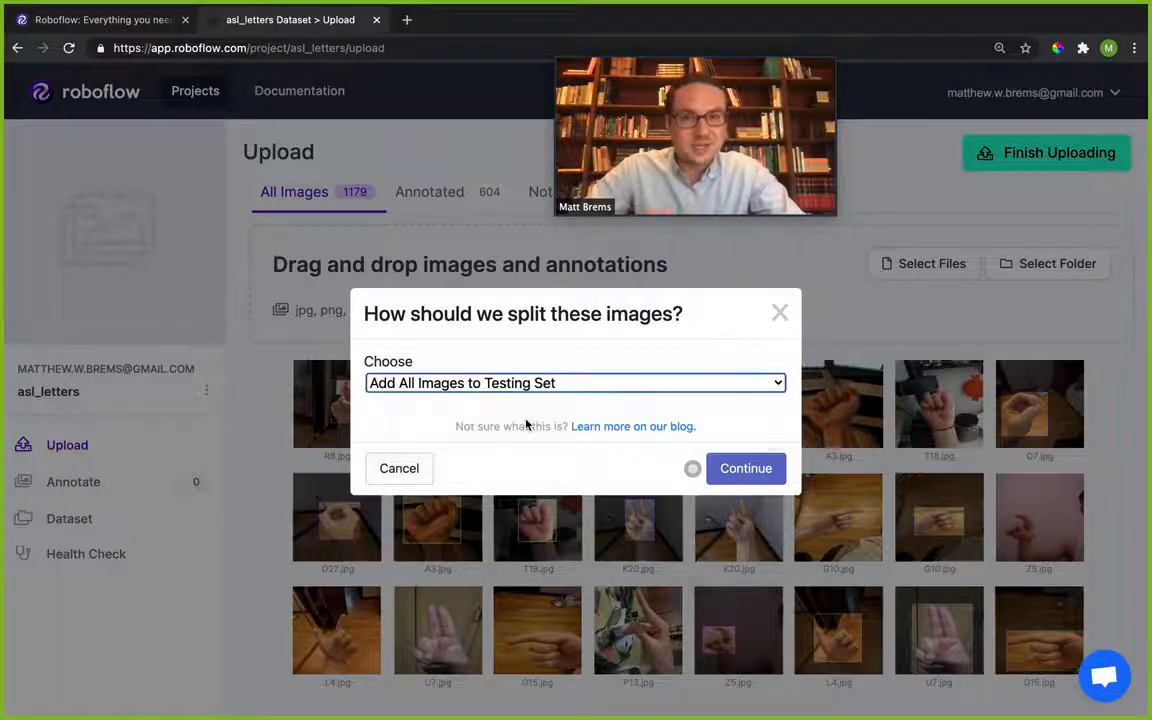
click(575, 383)
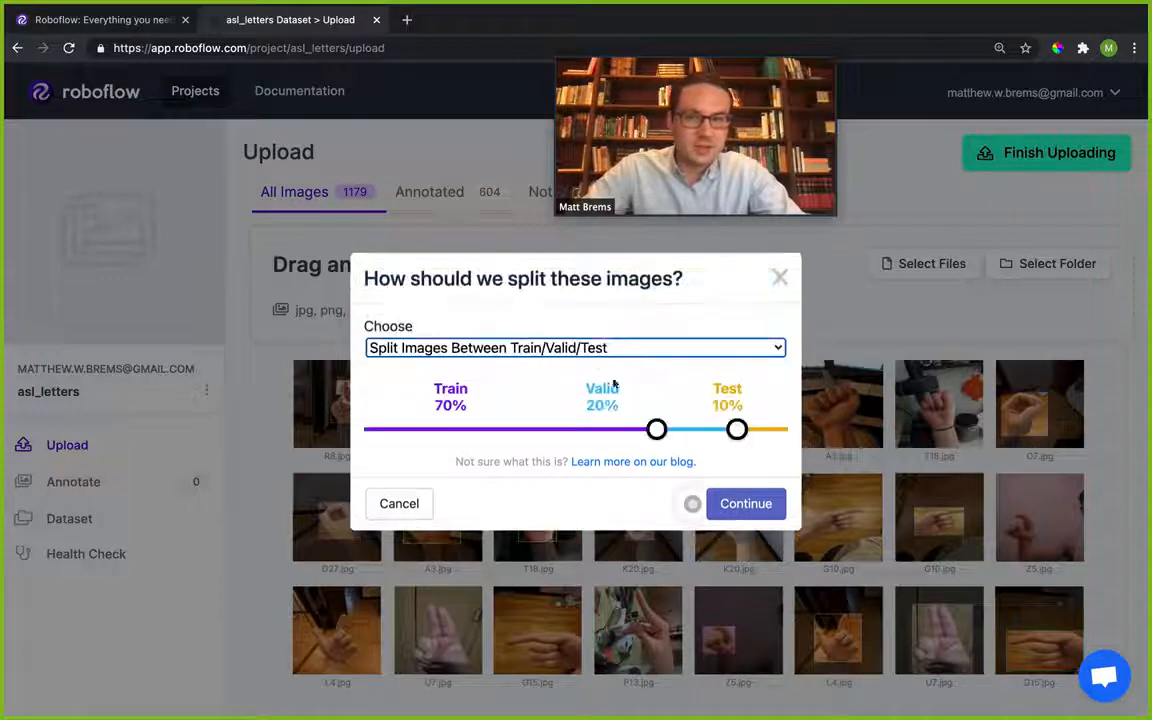
Keep the split sliders at 70/20/10 and start uploading.
drag(656, 429, 568, 429)
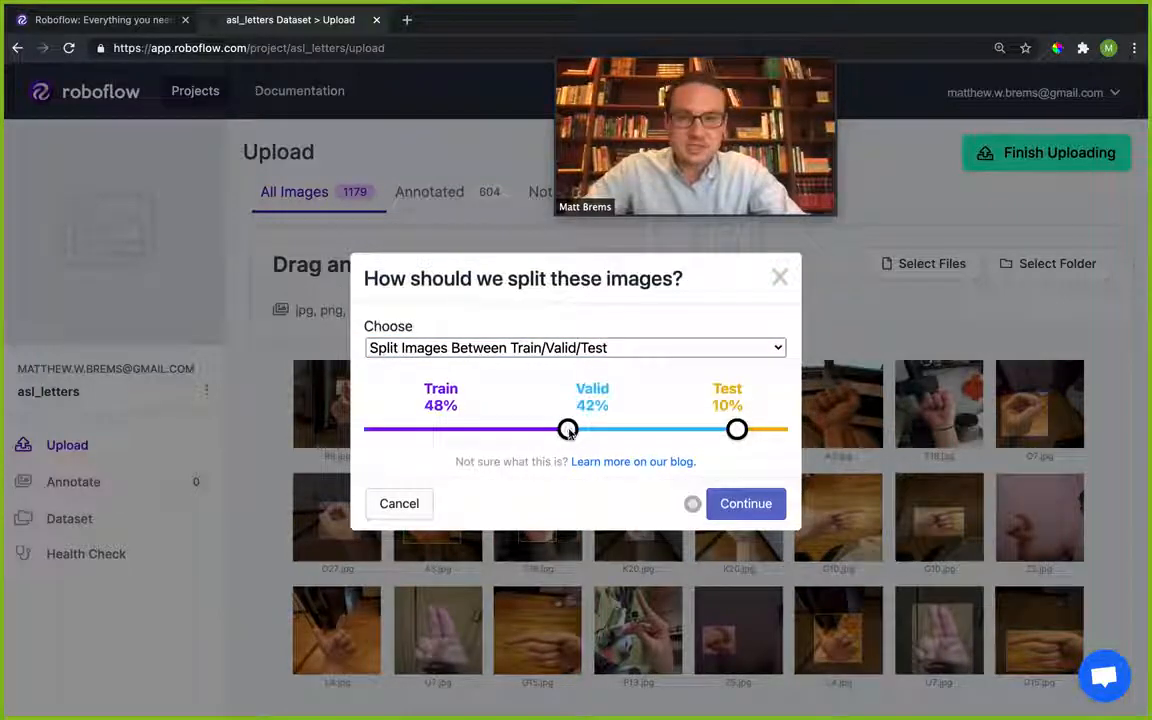
drag(568, 429, 656, 429)
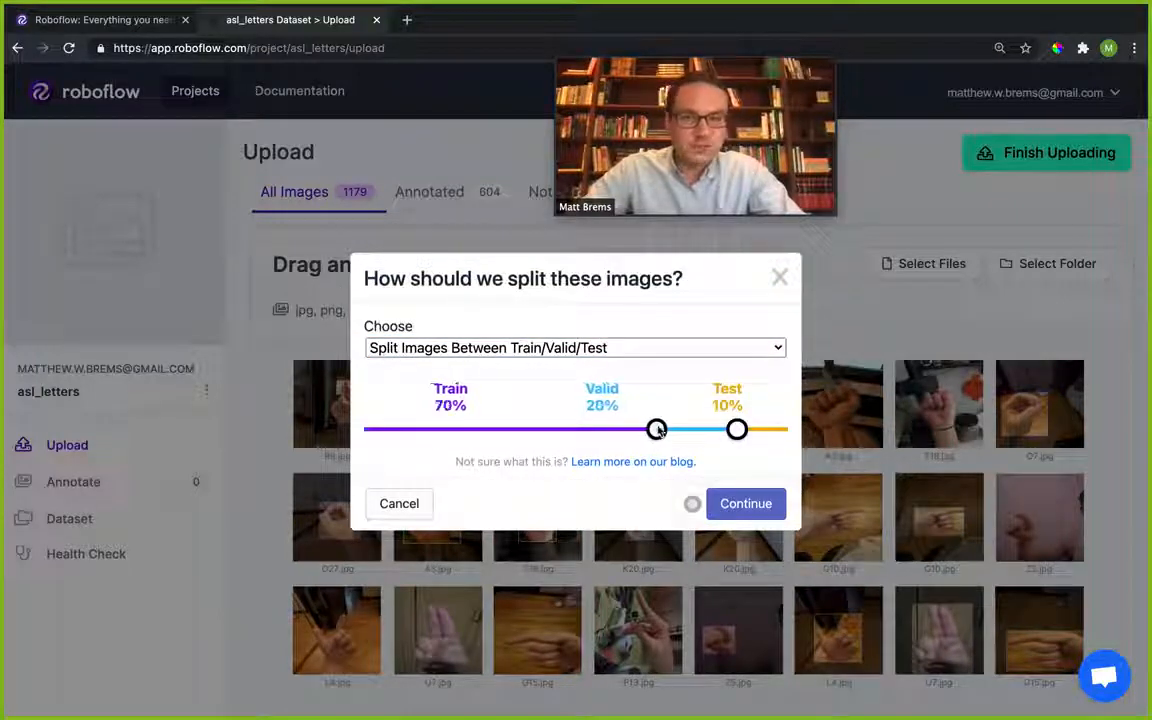
drag(657, 429, 651, 429)
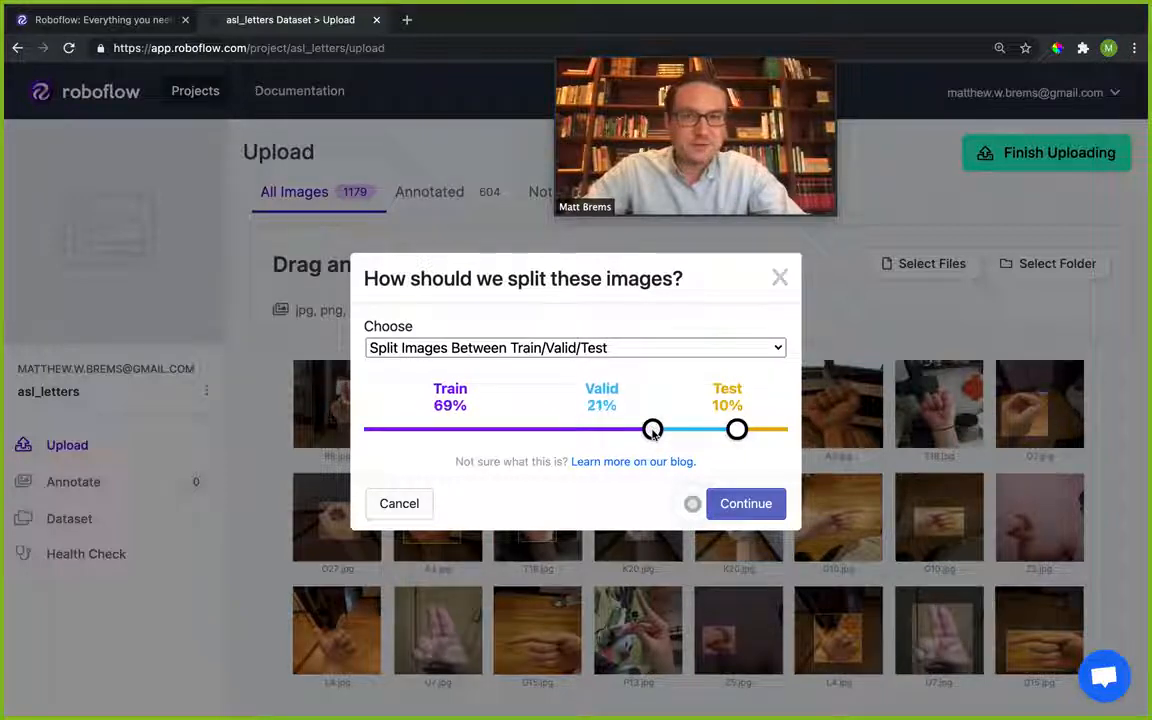
drag(651, 429, 657, 429)
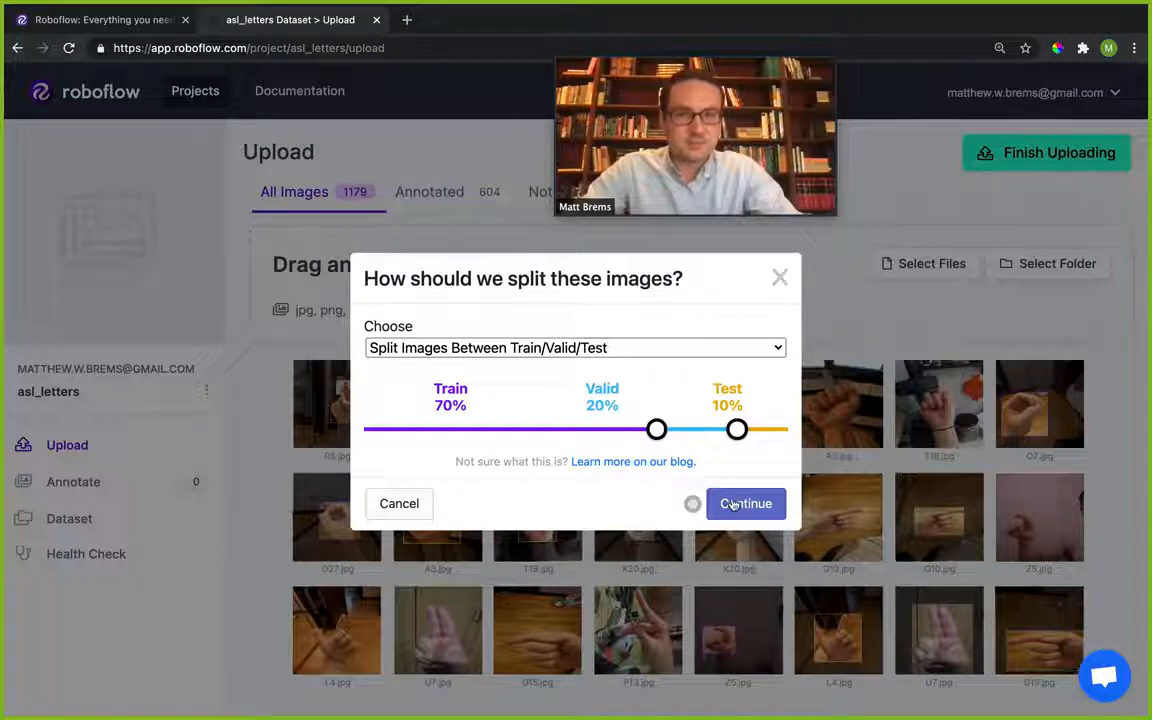
click(746, 503)
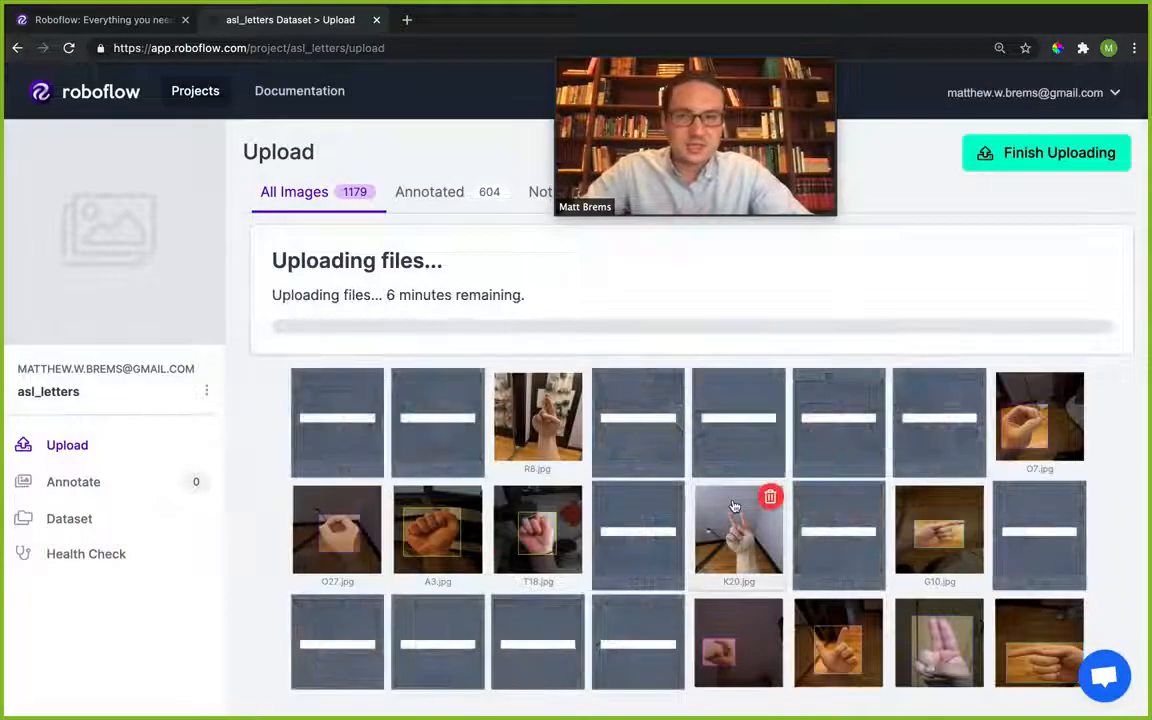